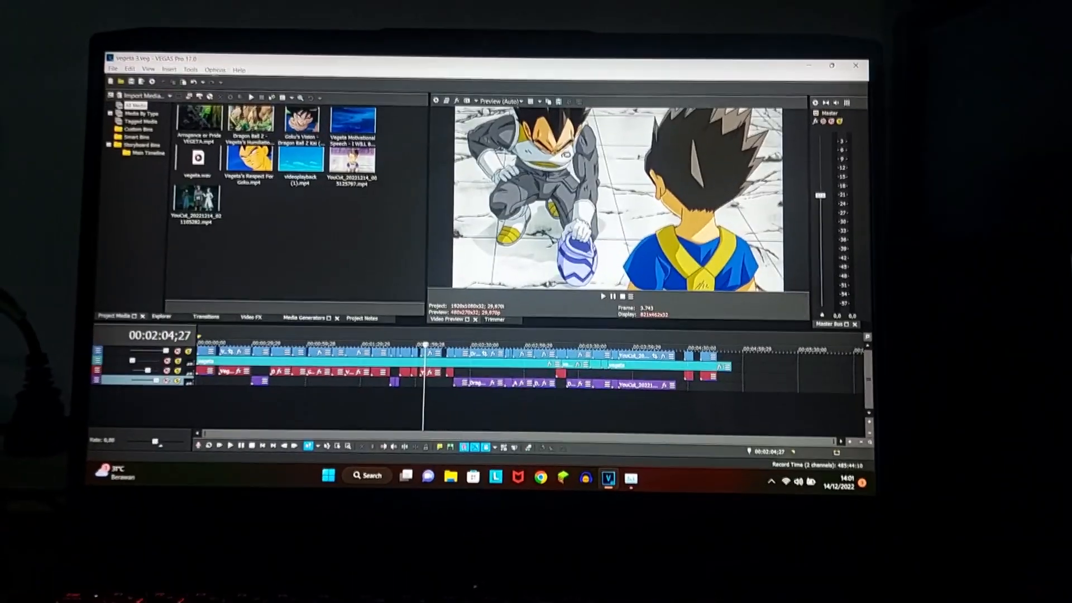
# - Choose Options > Preferences in VEGAS Pro 17.0
pyautogui.click(215, 94)
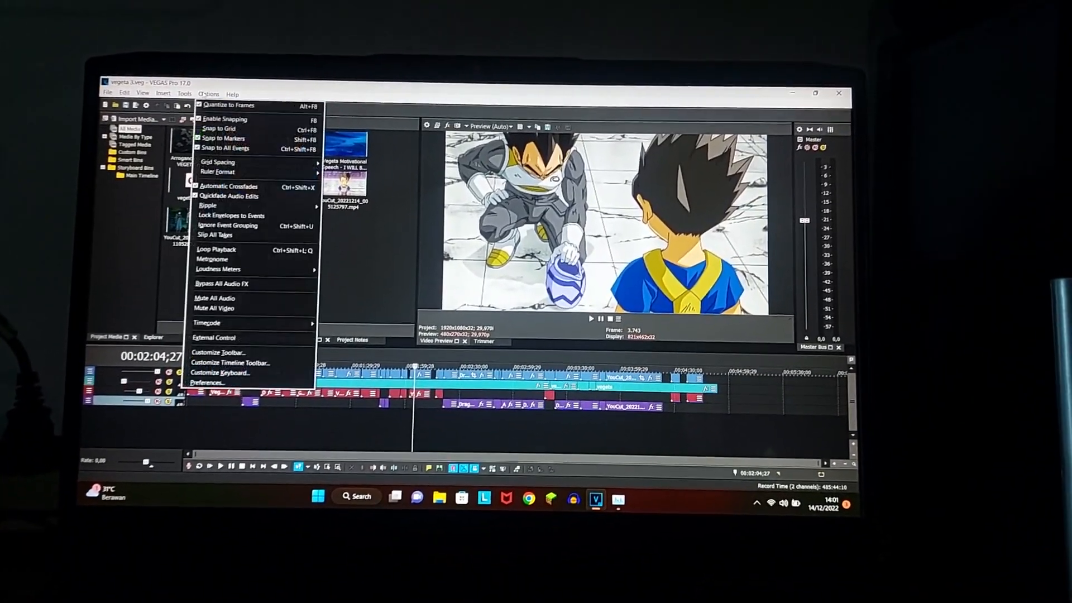
pyautogui.click(208, 382)
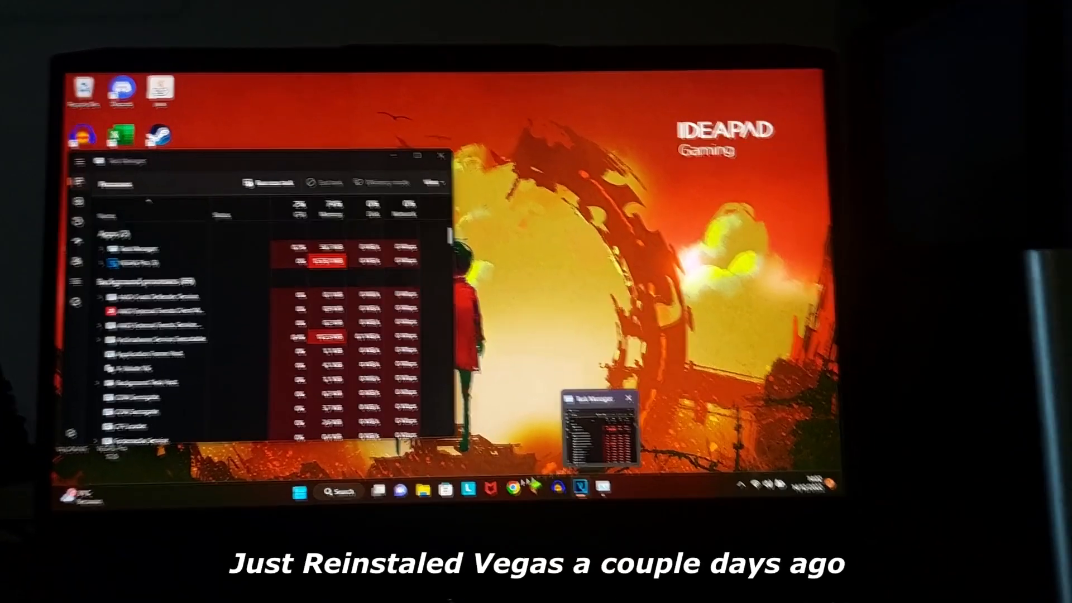
# - Search Windows for 'task Manager' and launch the Task Manager best match
pyautogui.click(338, 487)
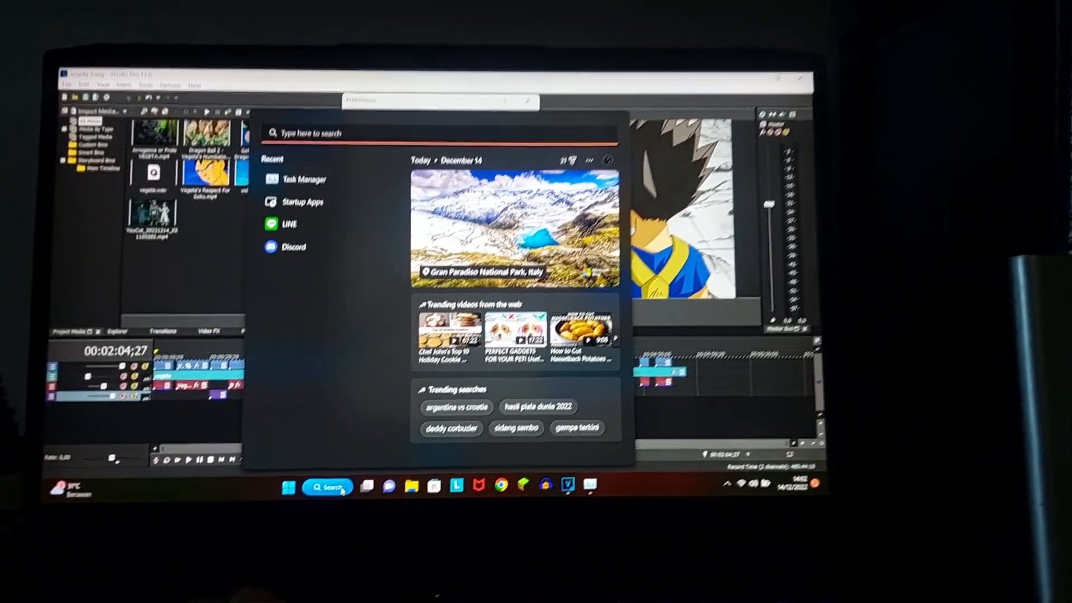
pyautogui.write('task Manager')
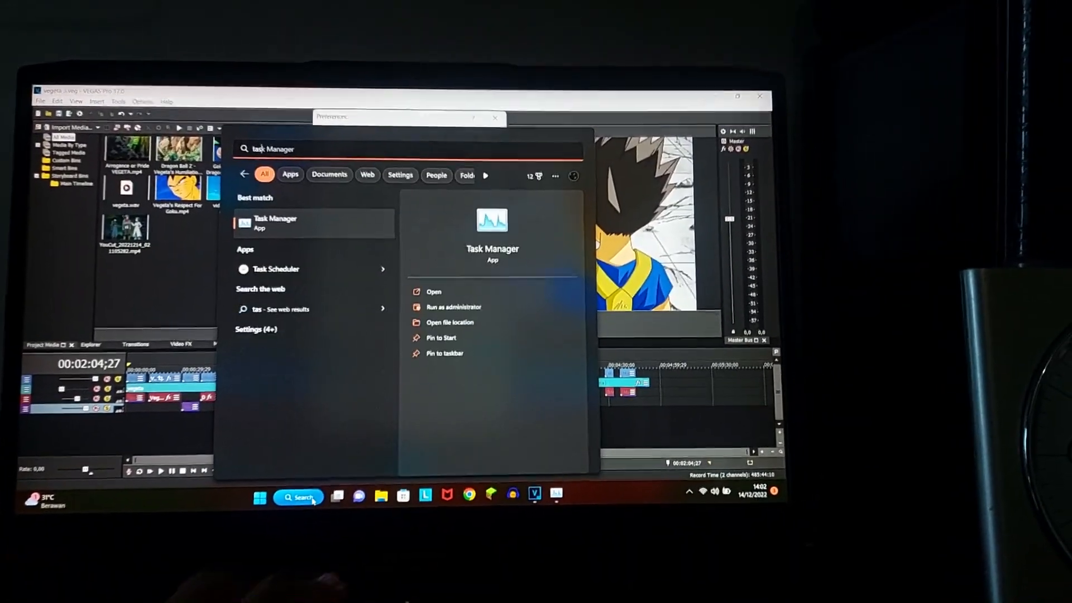
pyautogui.click(433, 292)
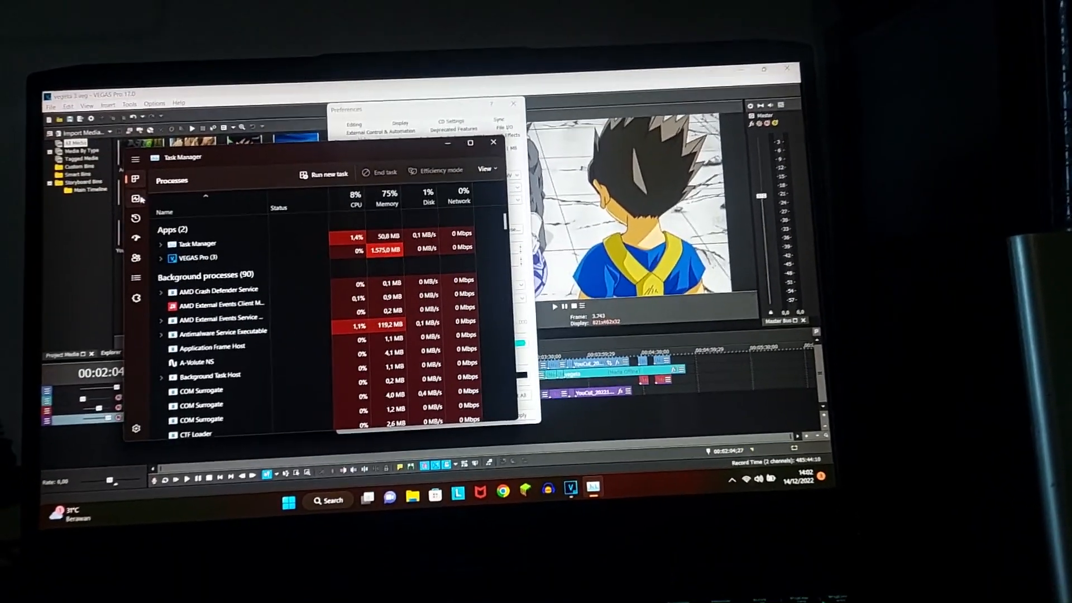
# - Review memory usage in Task Manager, then set Dynamic RAM Preview max to 2000 MB
pyautogui.click(136, 189)
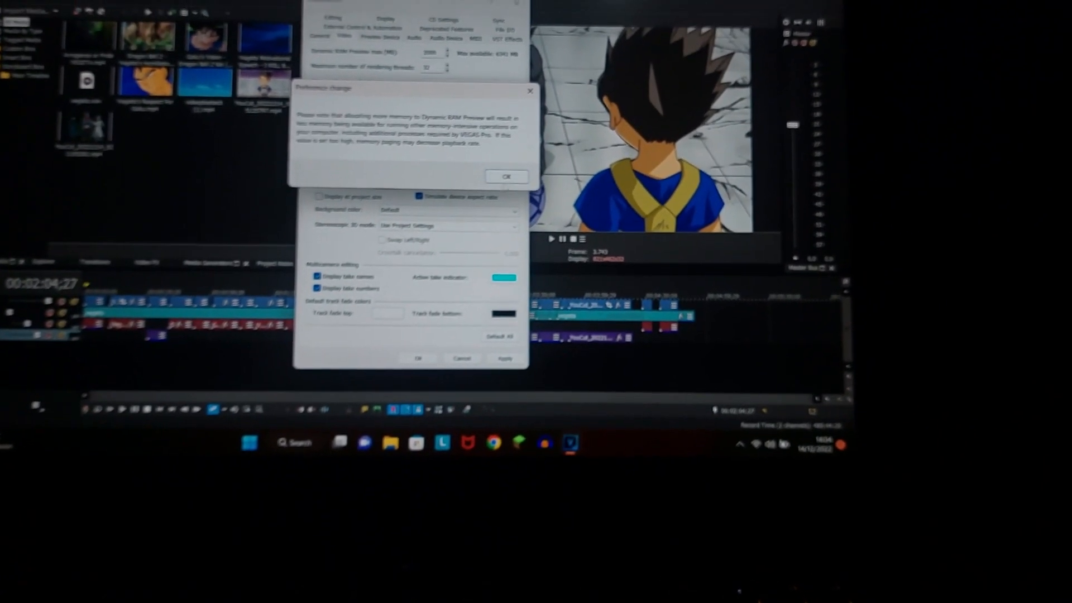
# - Dismiss the Dynamic RAM Preview memory-usage warning with OK
pyautogui.click(506, 177)
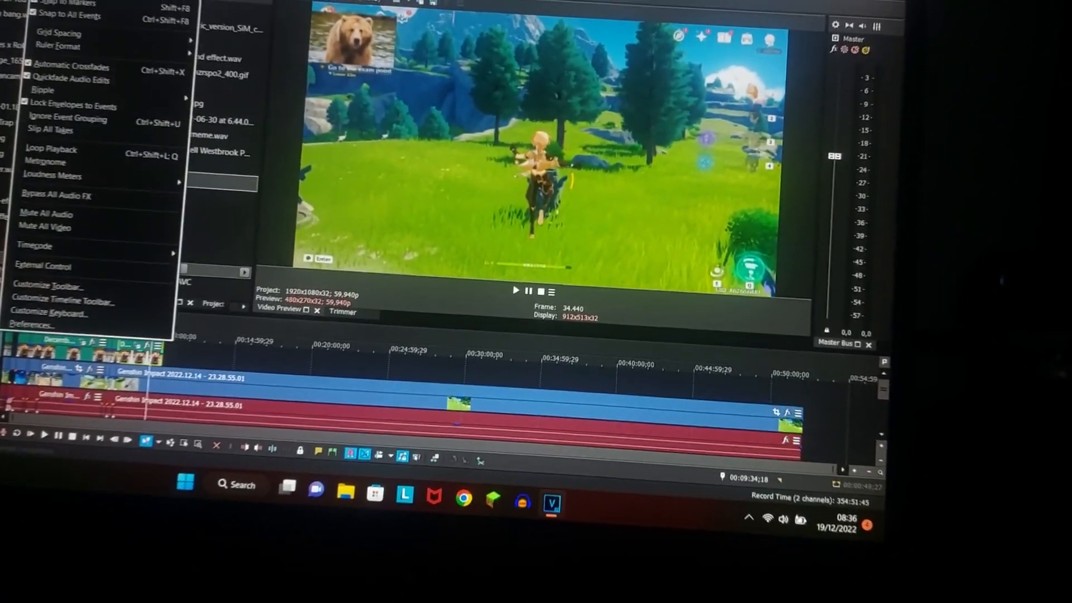
# - Show the Preferences Video page, confirming Dynamic RAM Preview max reads 2000 MB
pyautogui.click(30, 324)
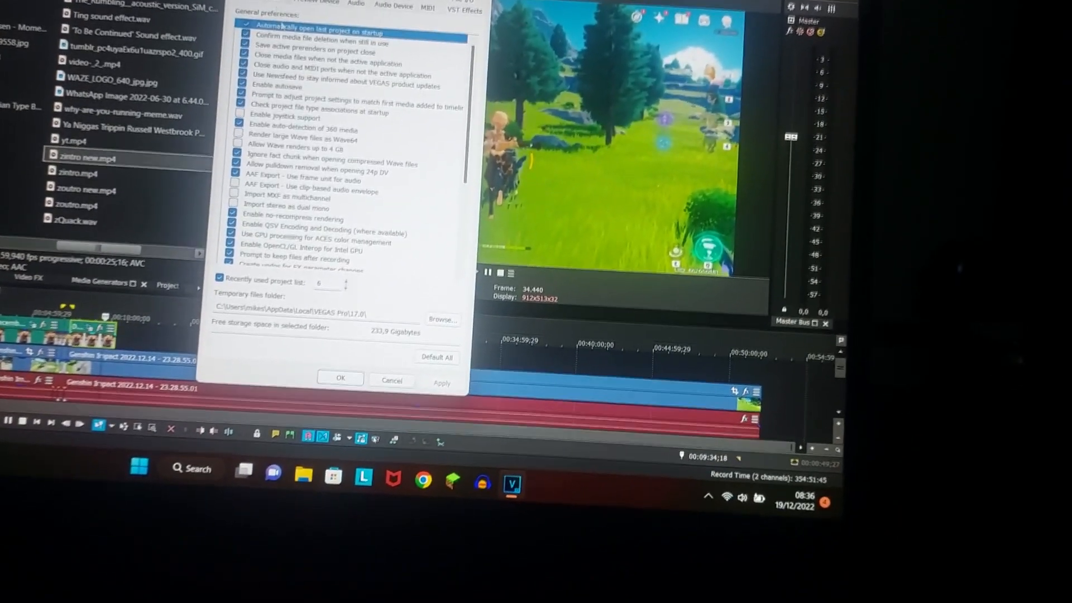
pyautogui.click(274, 5)
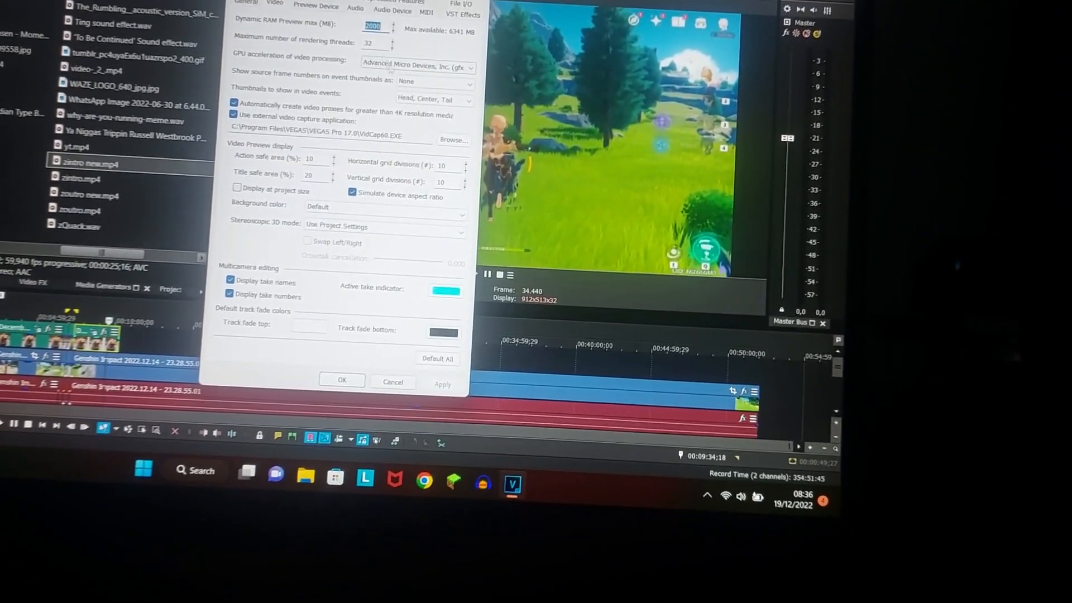